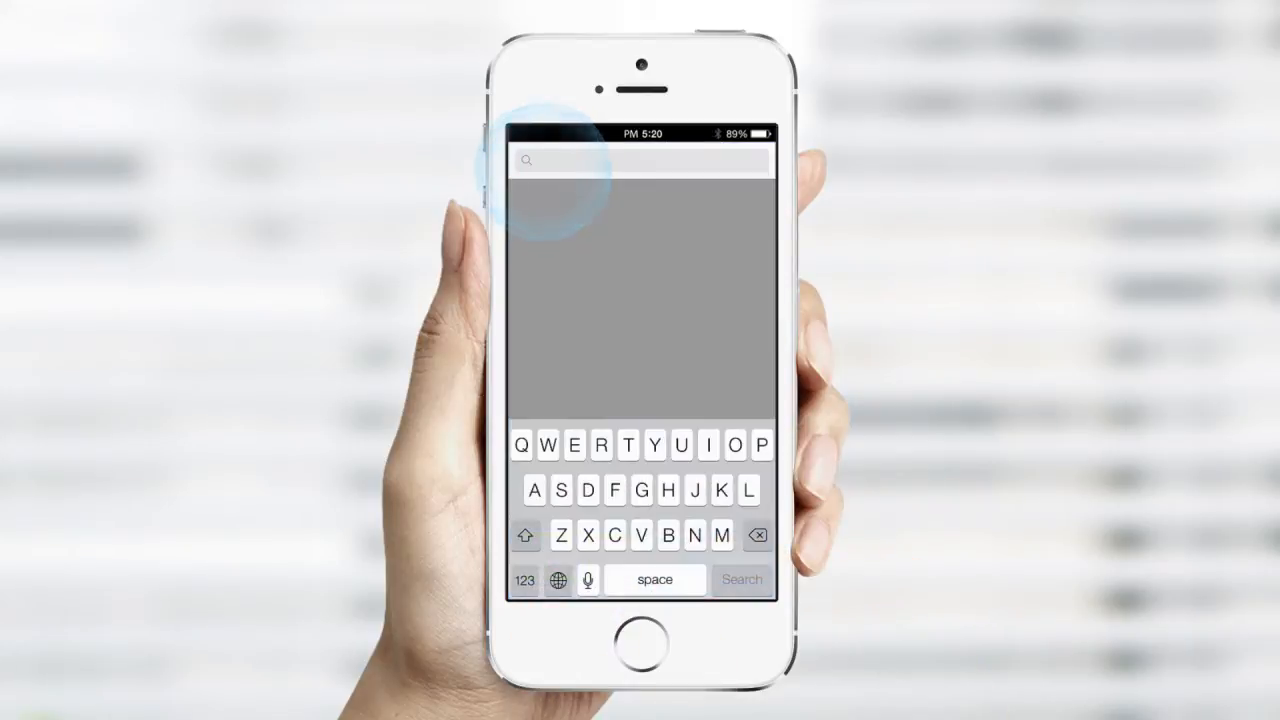
- Find Samsung SmartCam in the App Store by searching 'samsung' and install it
type("samsung")
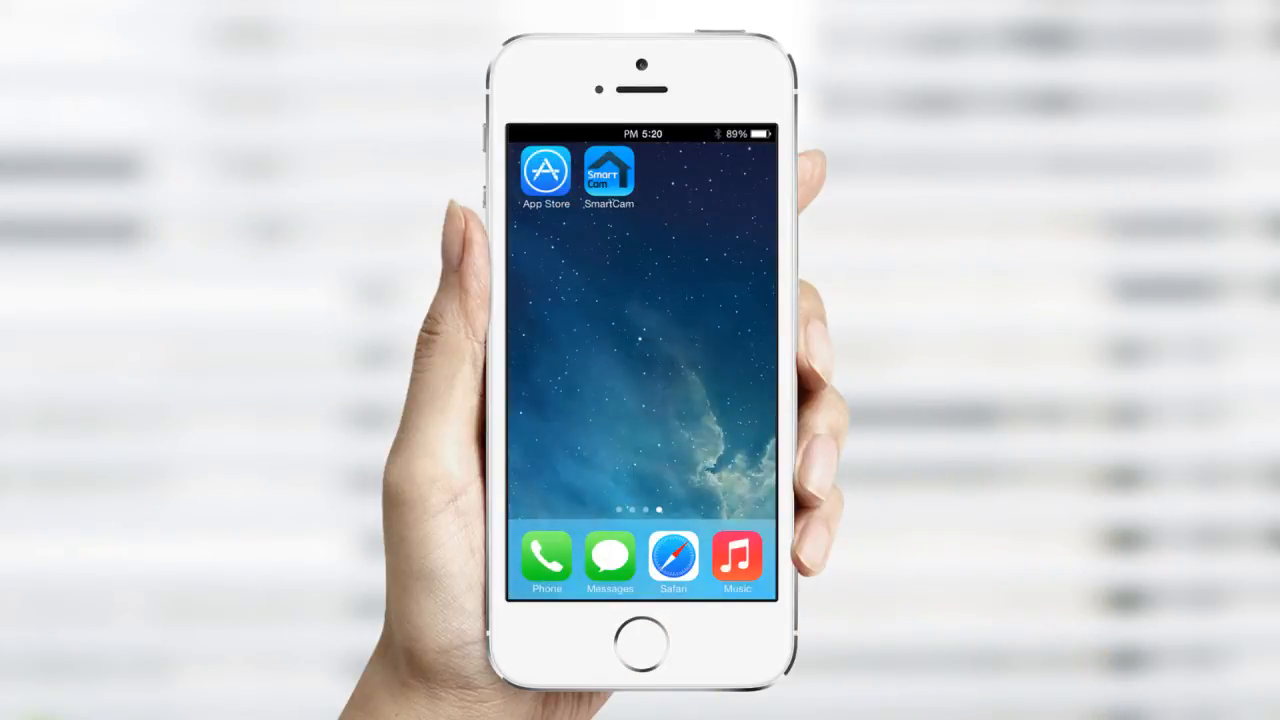
- Launch SmartCam and fill in the new account's ID, password, name and e-mail
left_click(608, 170)
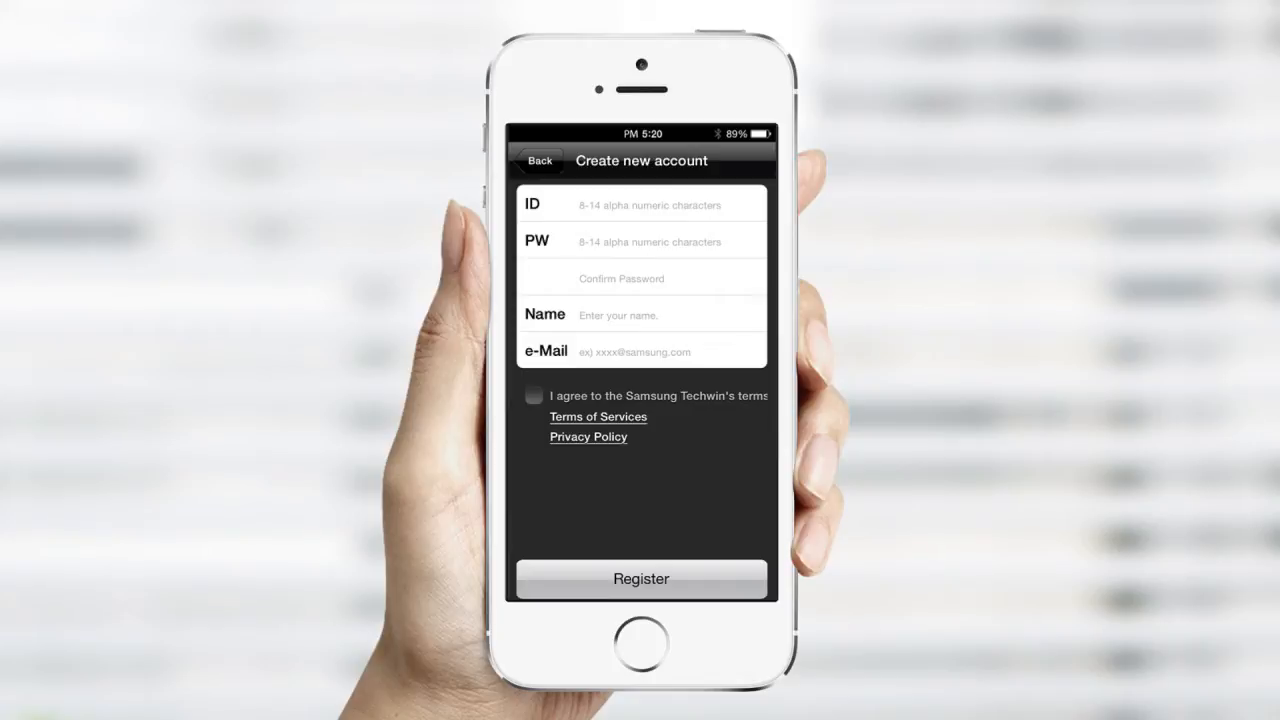
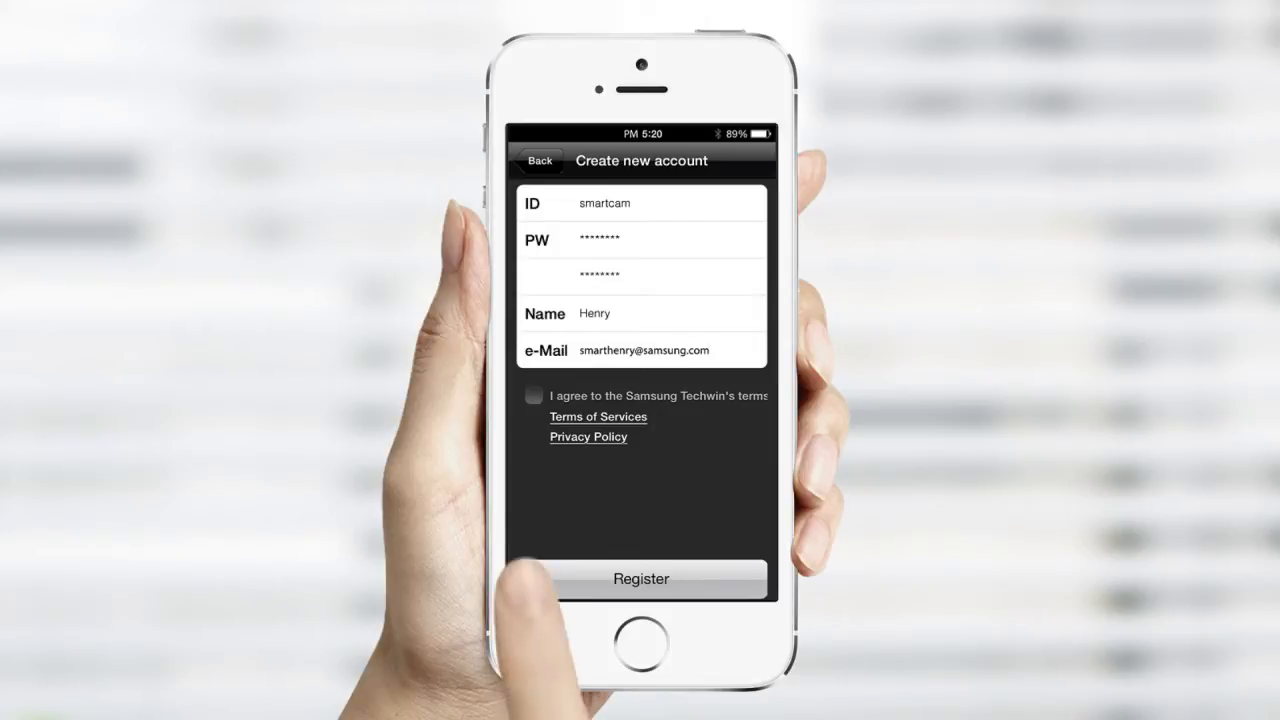
- Accept the terms of service and register the new account
left_click(532, 396)
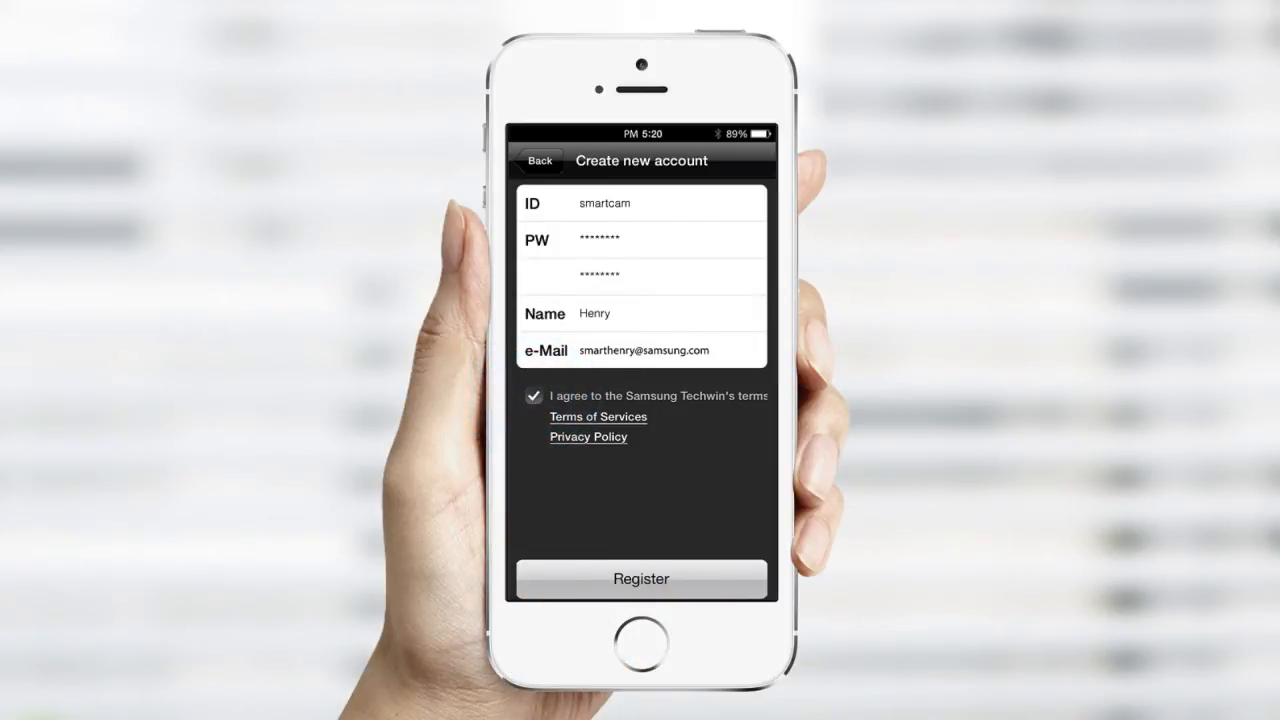
left_click(640, 578)
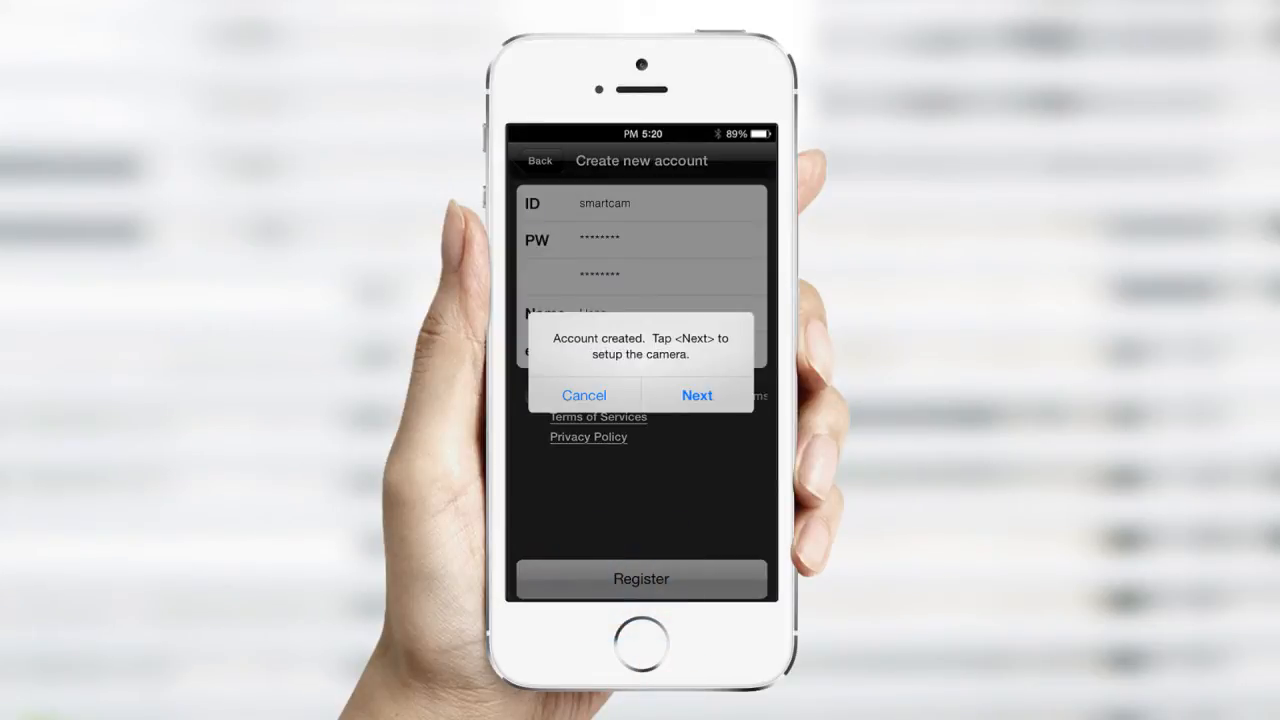
- Continue to camera registration and choose Wired Setup instead of WiFi DIRECT
left_click(696, 394)
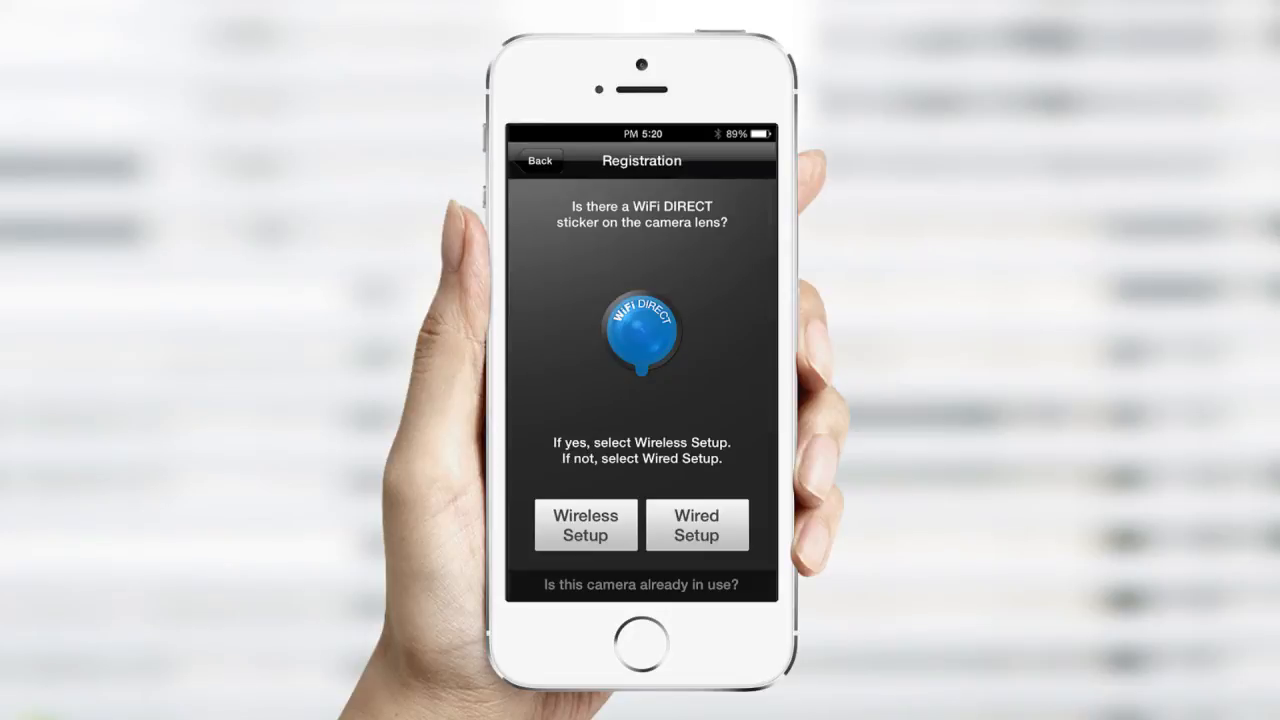
left_click(696, 524)
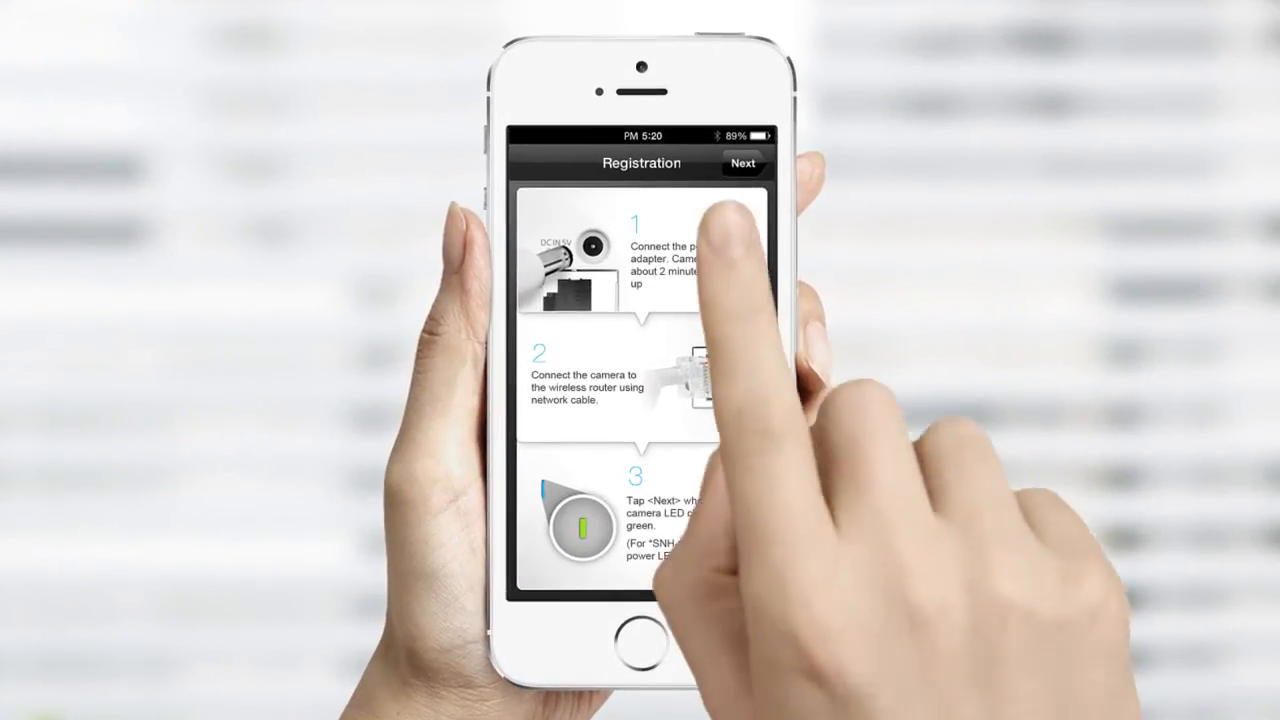
- Select found camera KHNL6V2D80000AM so its serial fills in, and continue to naming
left_click(742, 164)
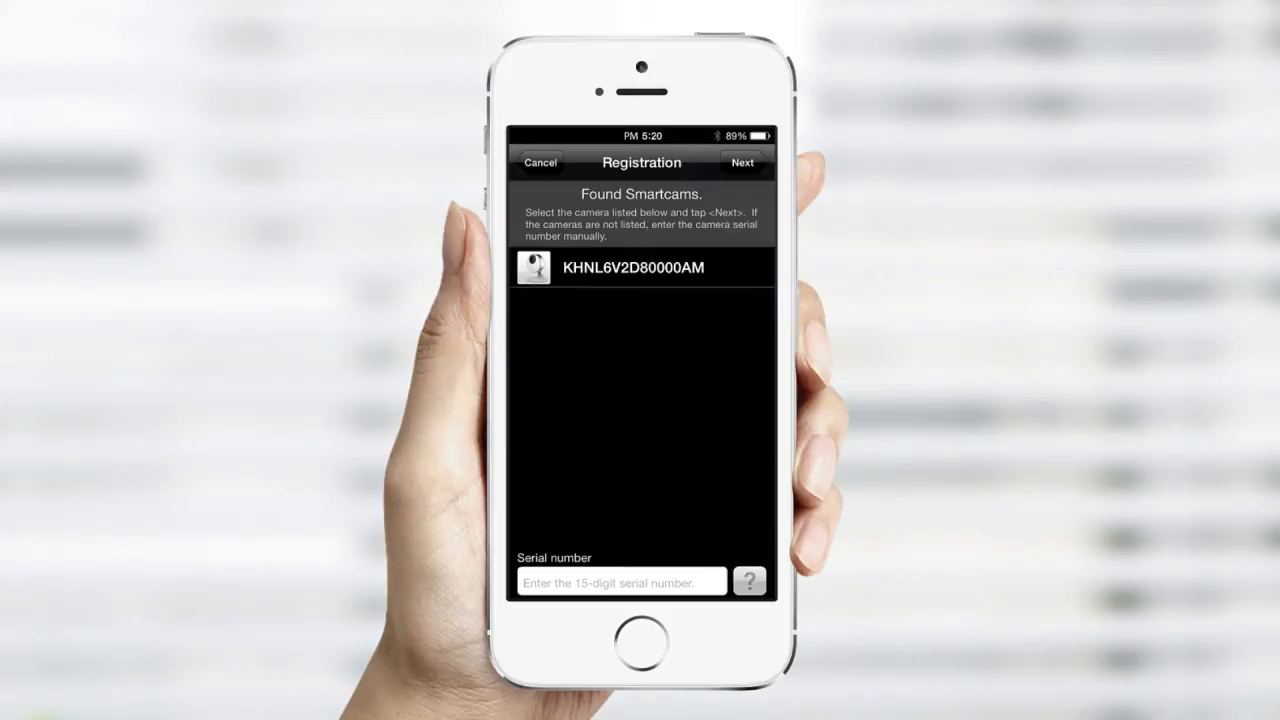
left_click(640, 268)
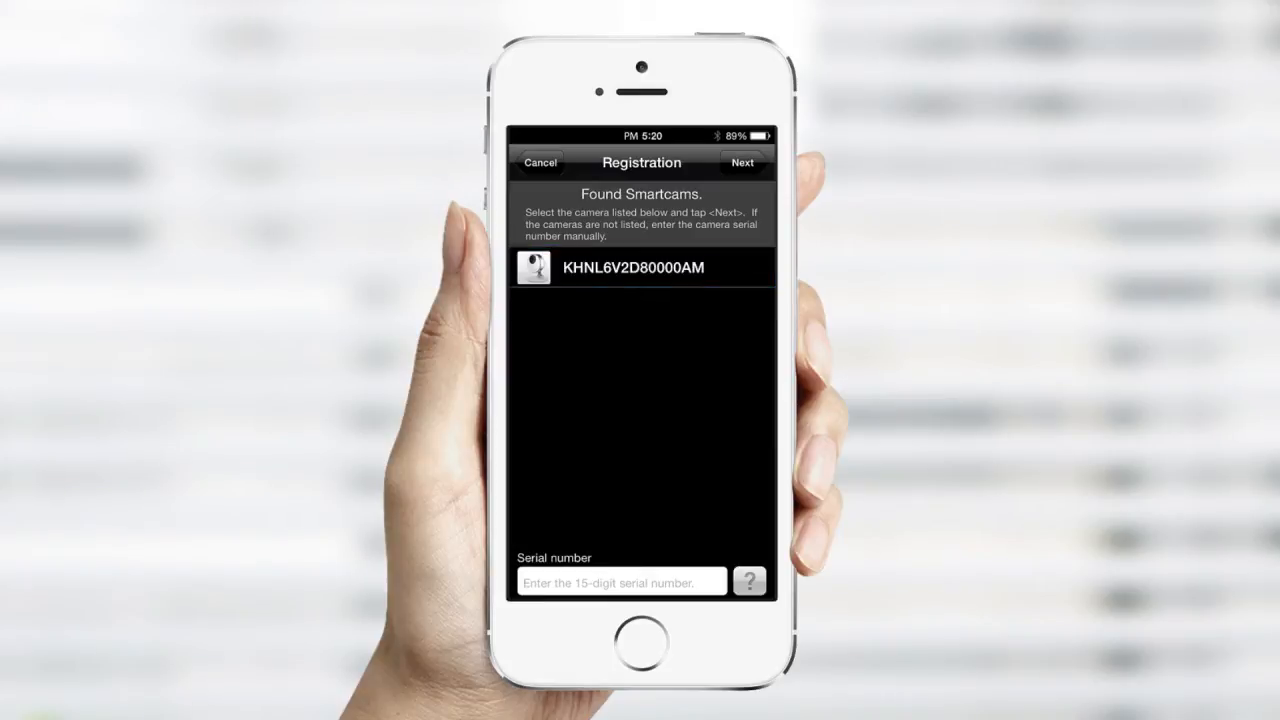
left_click(640, 268)
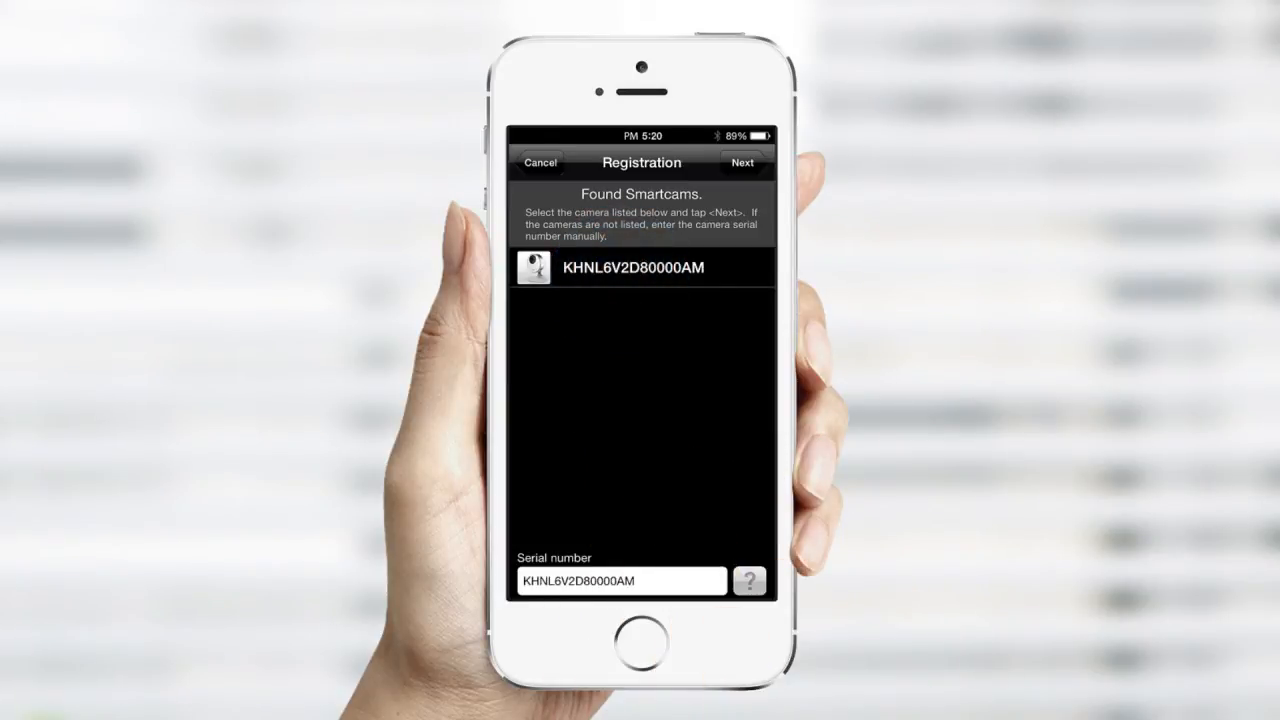
left_click(742, 162)
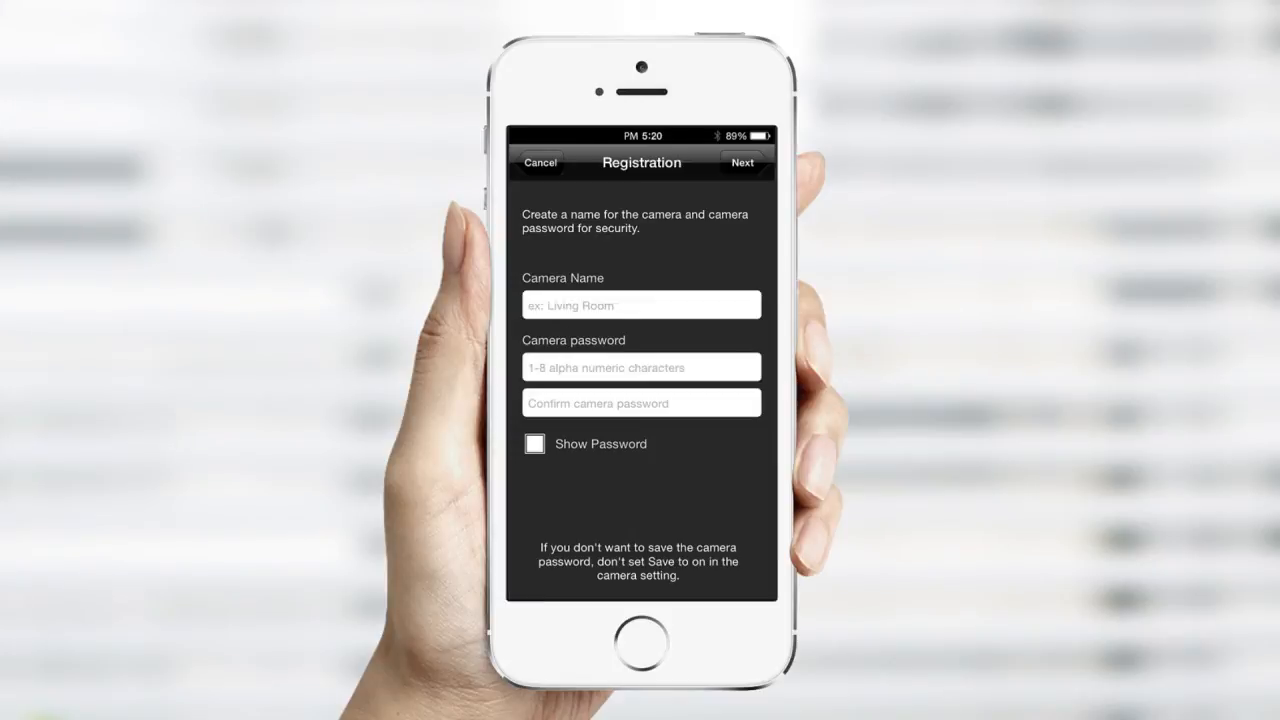
- Name the camera 'Living room', set and confirm its password, and continue
type("Livi")
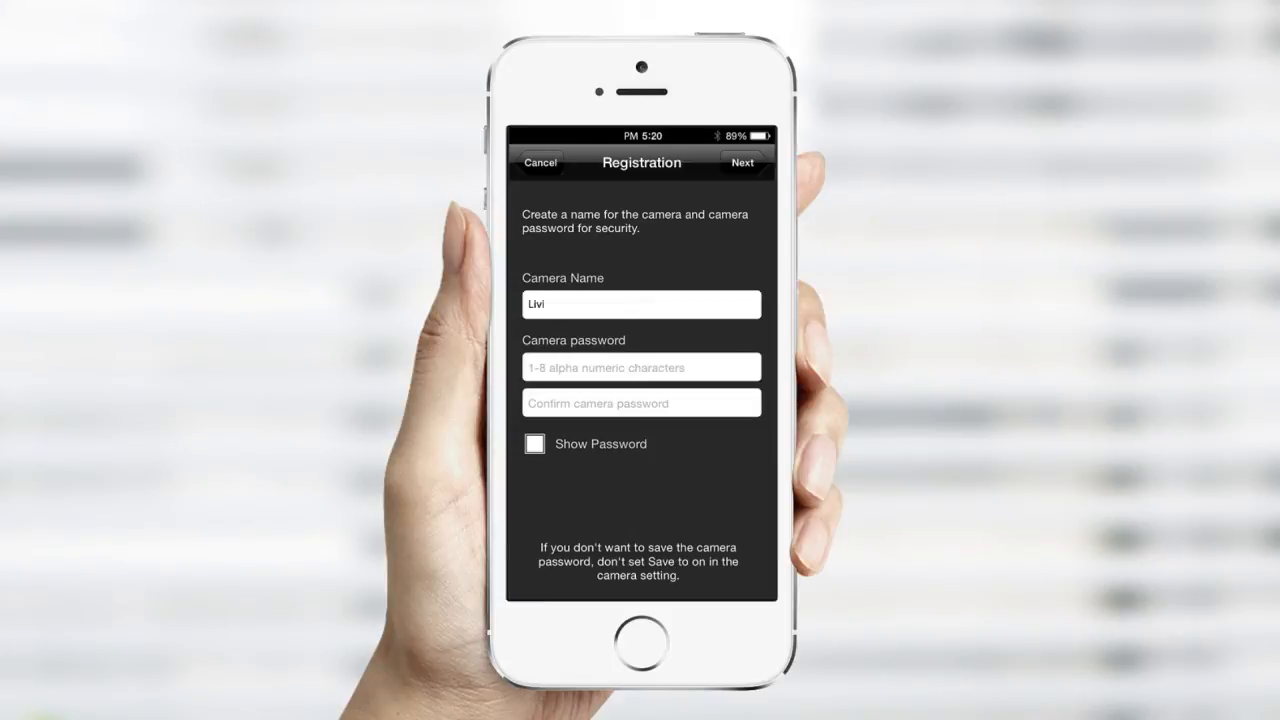
type("Living room")
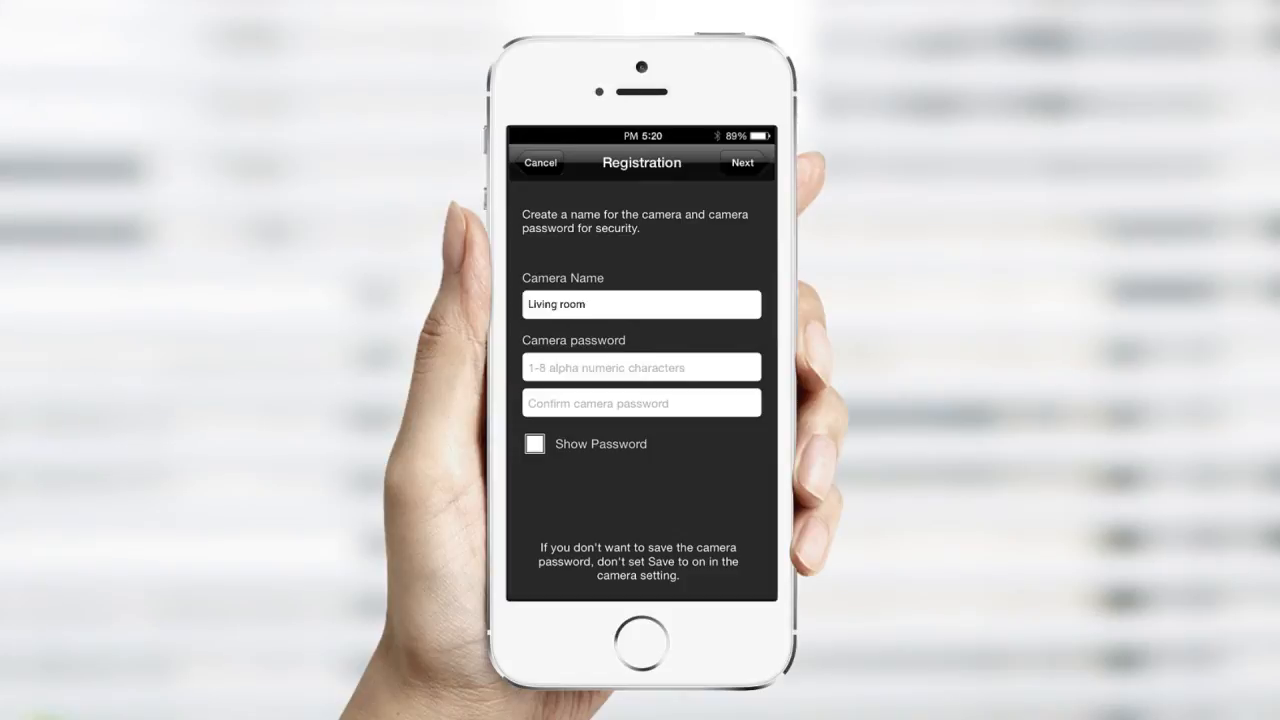
left_click(640, 366)
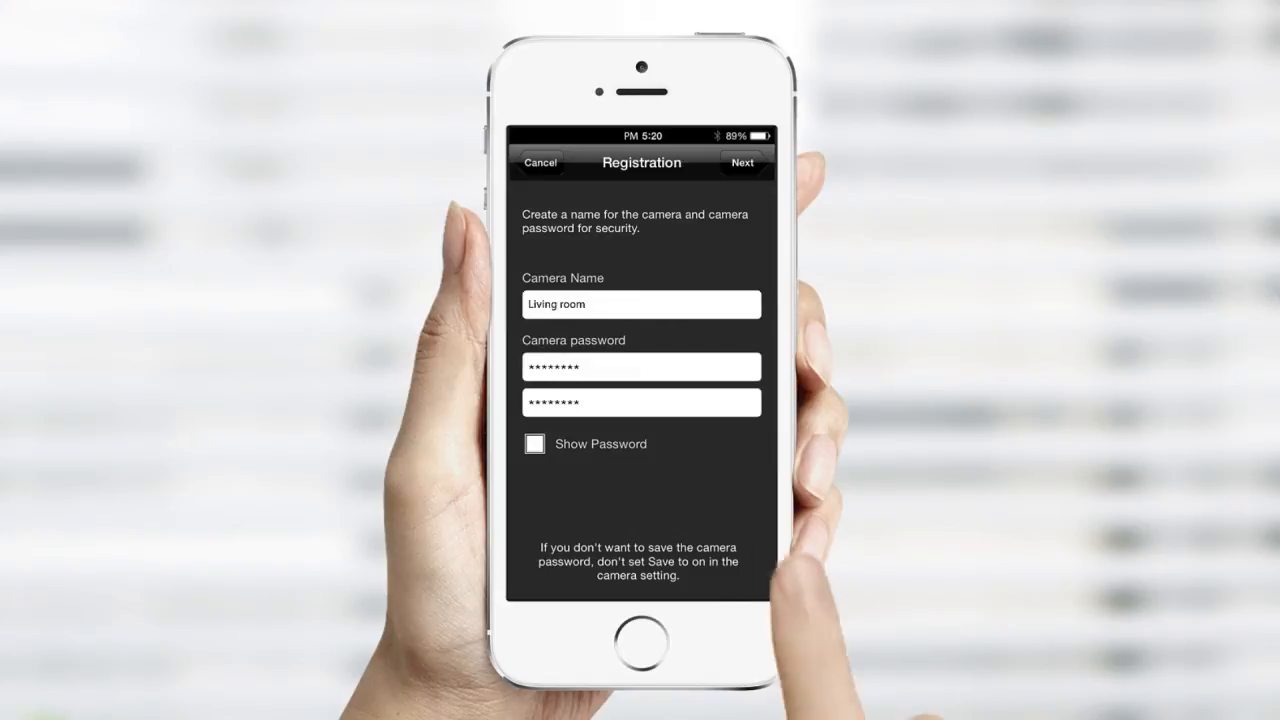
left_click(742, 162)
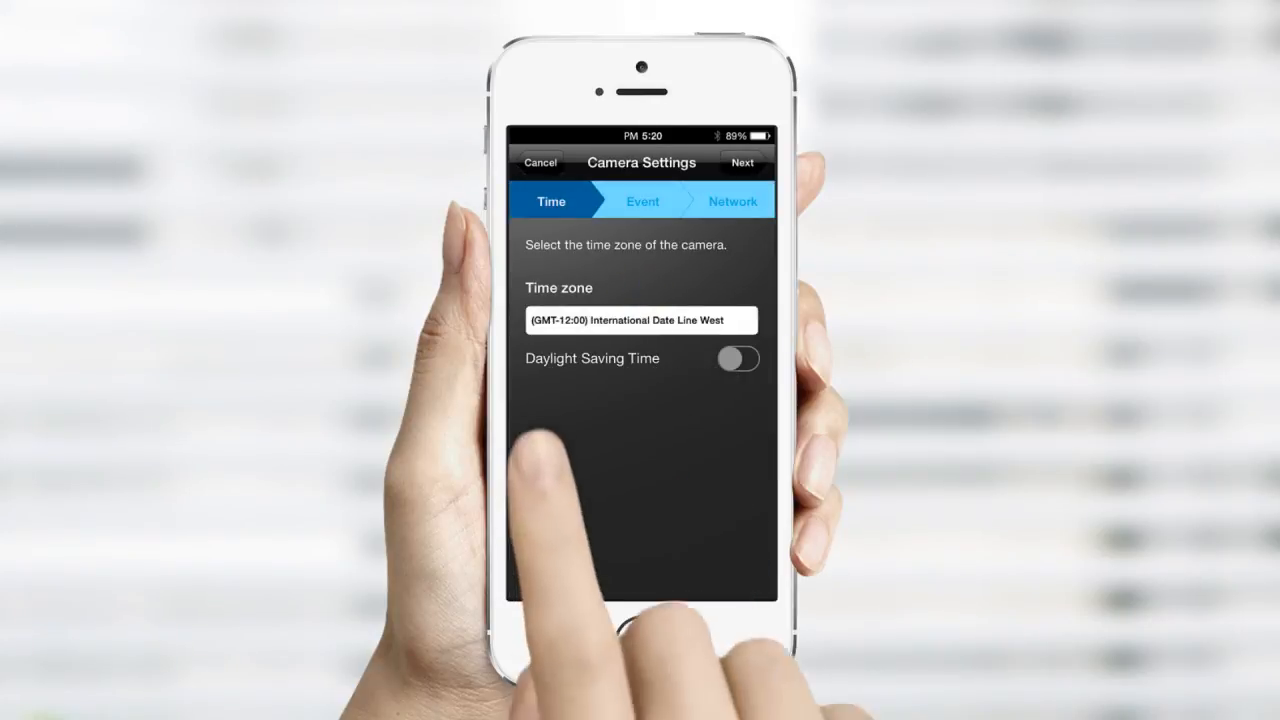
- Set the camera time zone to (GMT-08:00) Pacific Time and move on
left_click(640, 320)
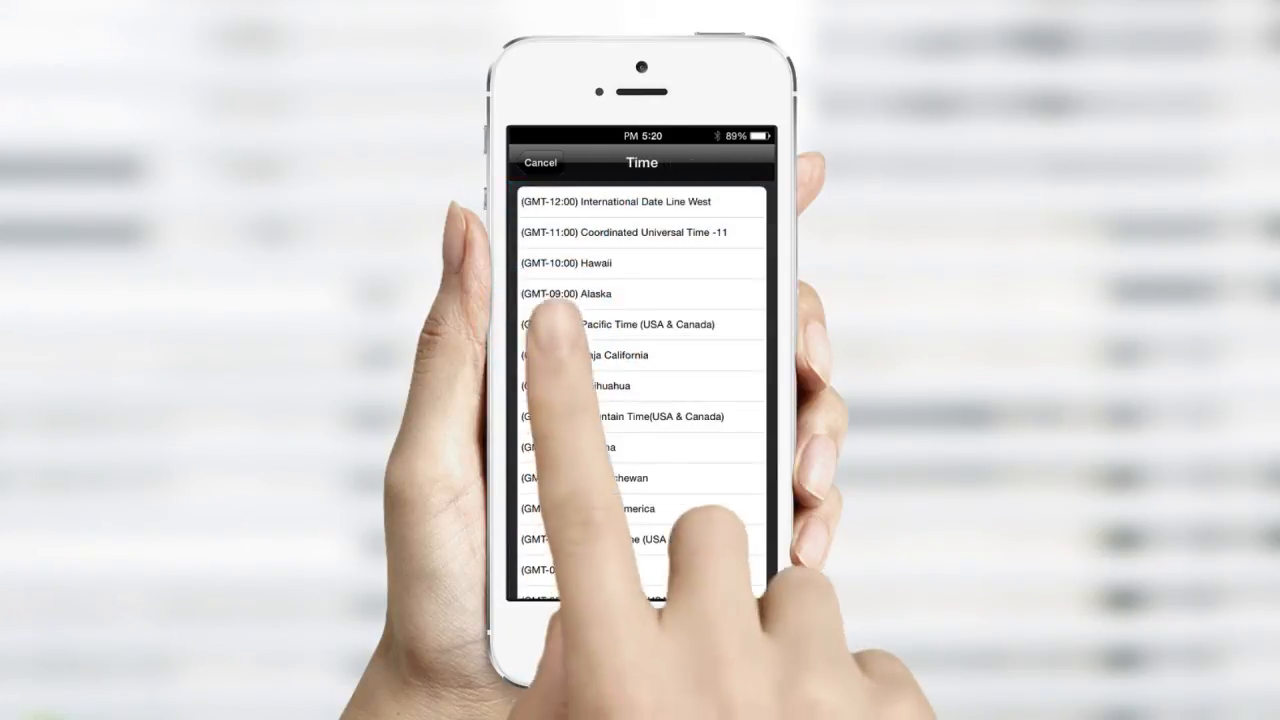
left_click(640, 324)
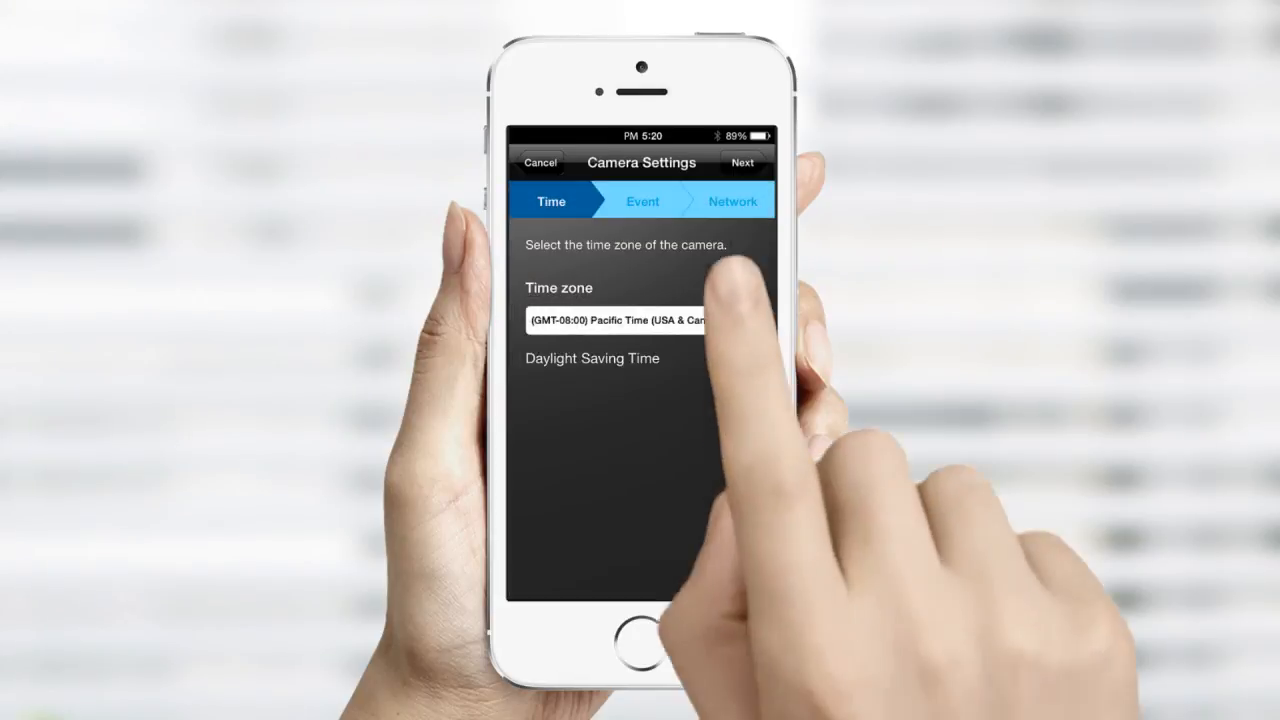
left_click(642, 200)
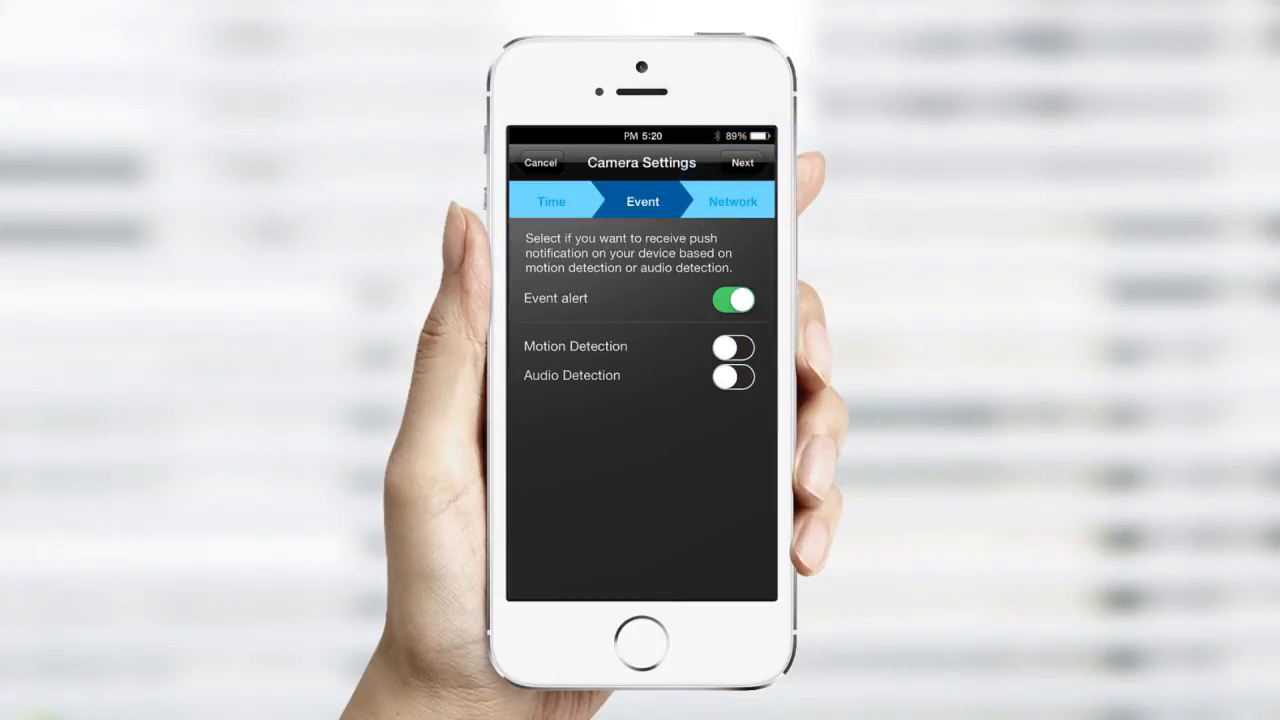
- Switch on Motion Detection alerts and continue to the network step
left_click(732, 346)
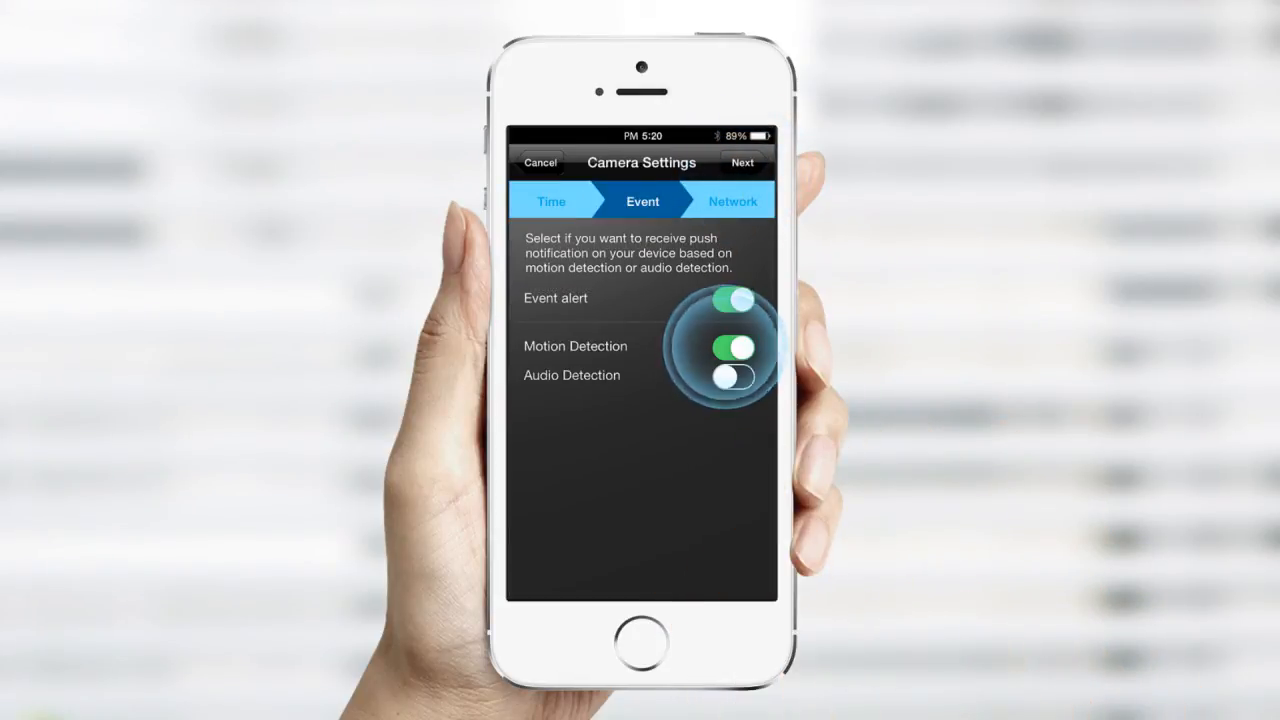
left_click(736, 376)
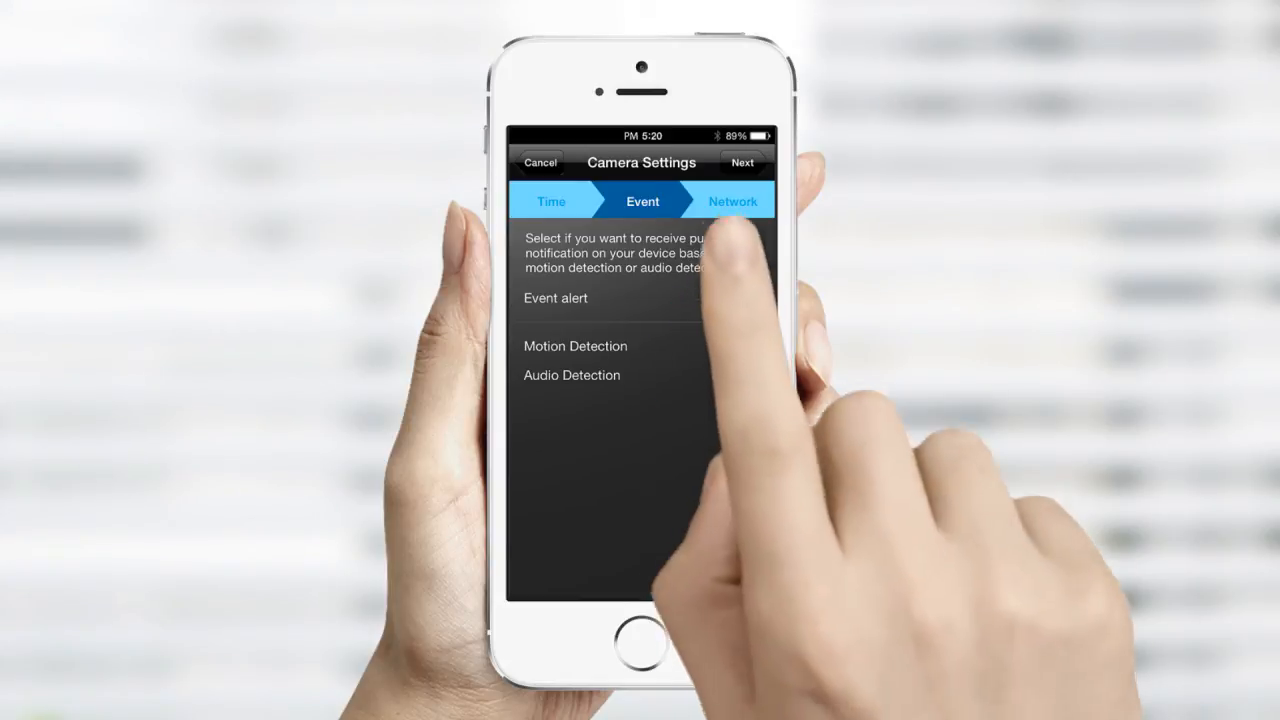
left_click(732, 200)
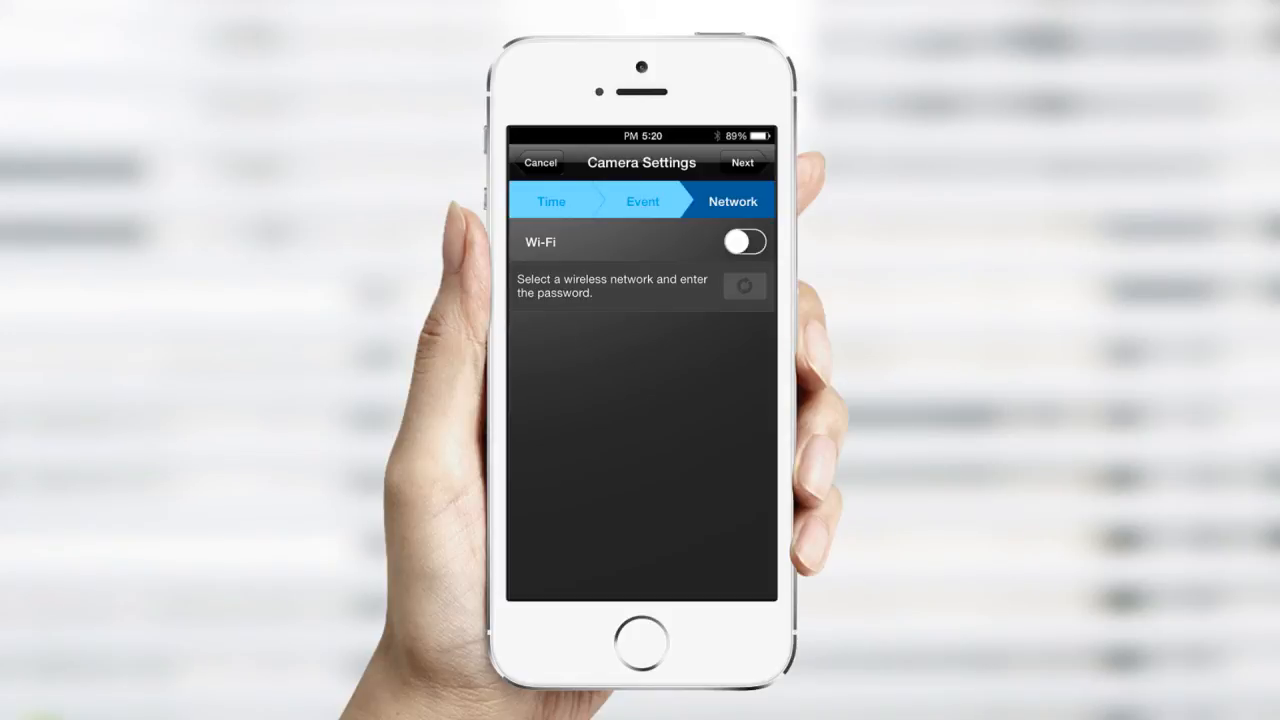
- Finish setup with Wi-Fi left off and acknowledge success to start connecting the live feed
left_click(744, 240)
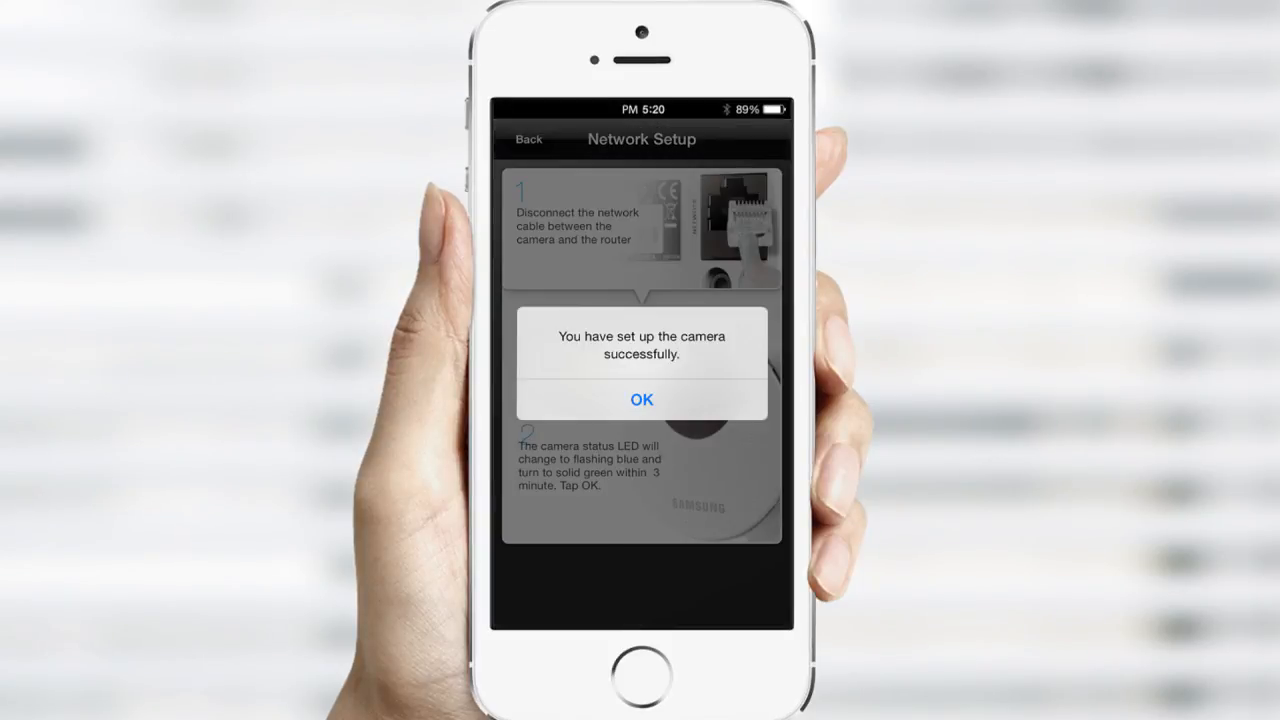
left_click(640, 400)
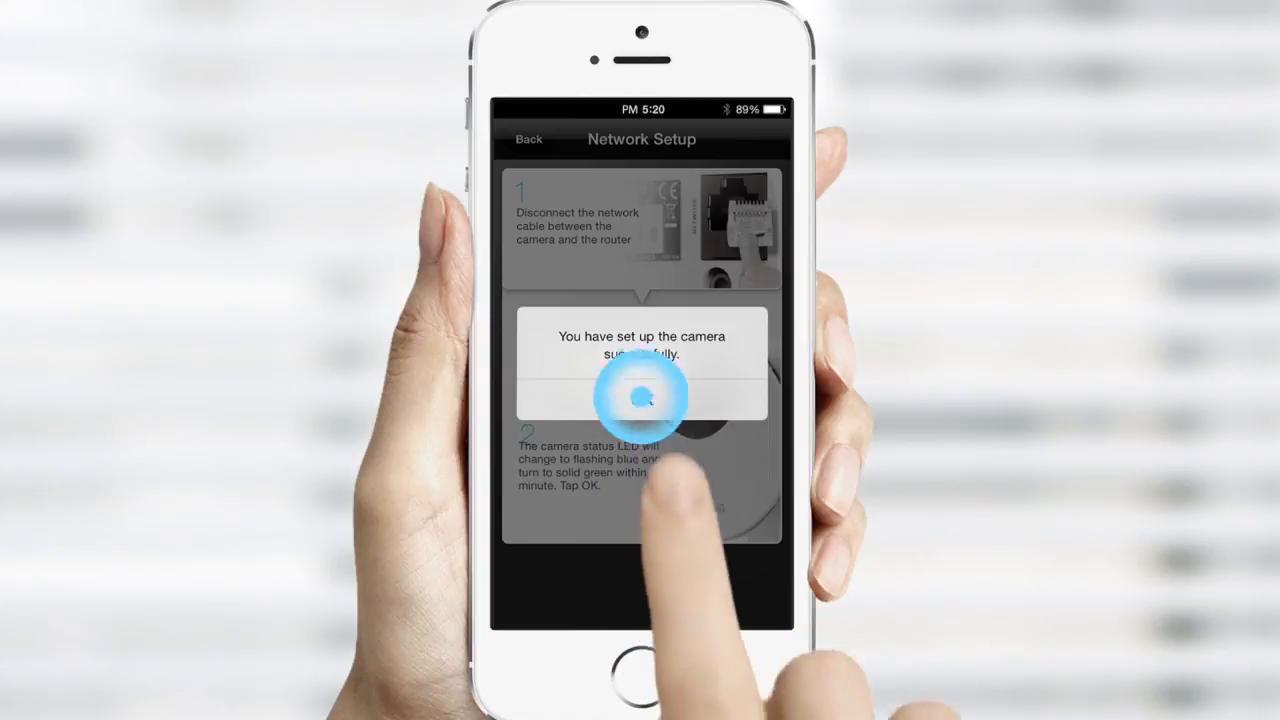
left_click(642, 396)
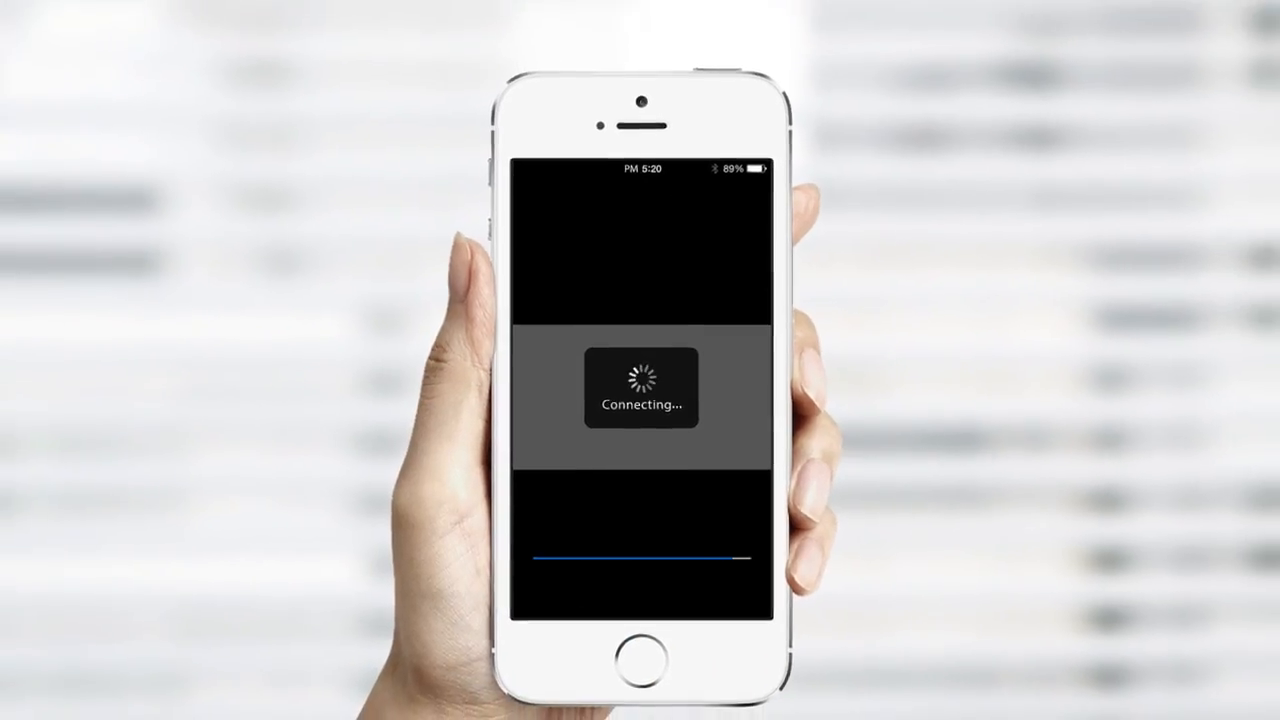